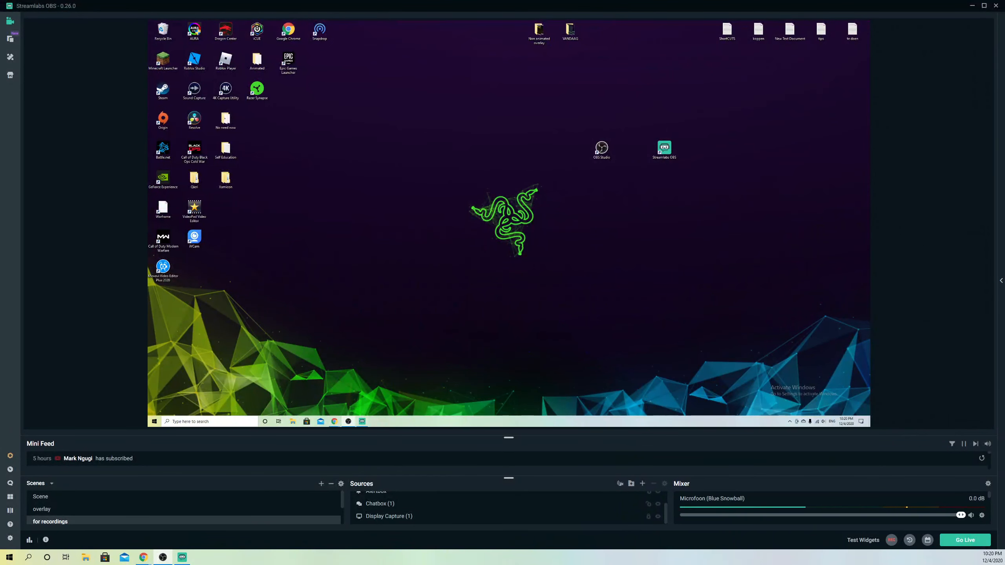
mouse_move(648, 292)
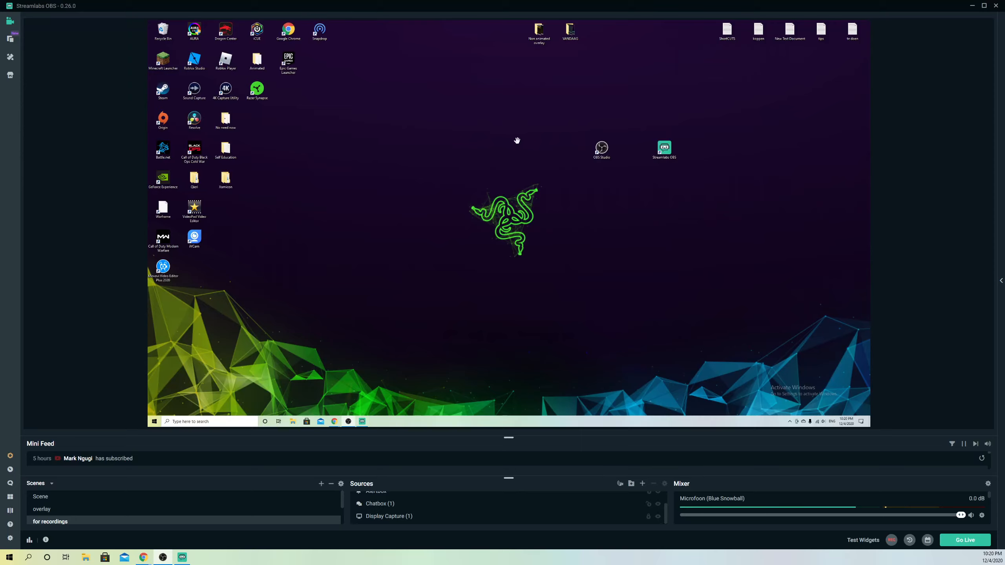
mouse_move(593, 220)
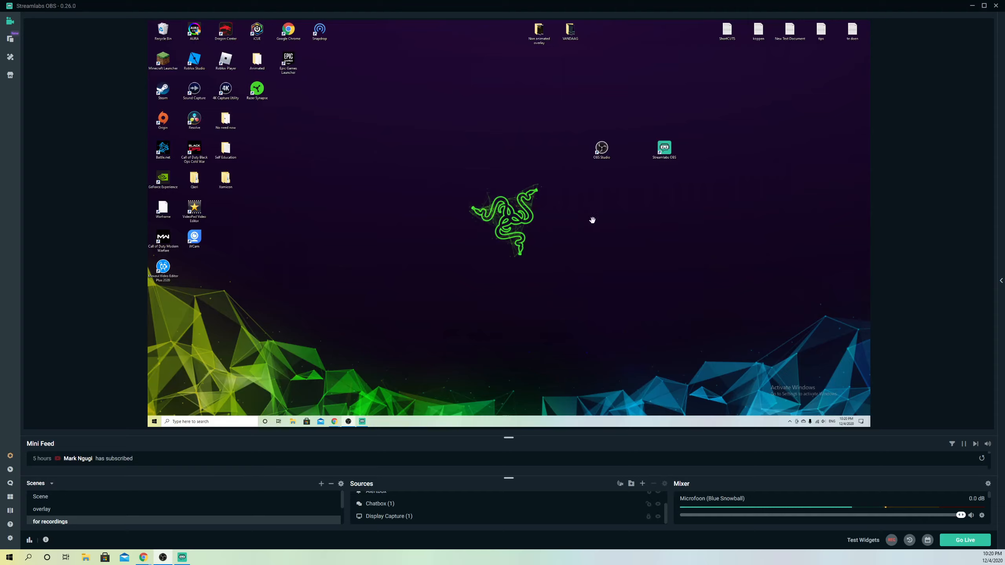
mouse_move(468, 263)
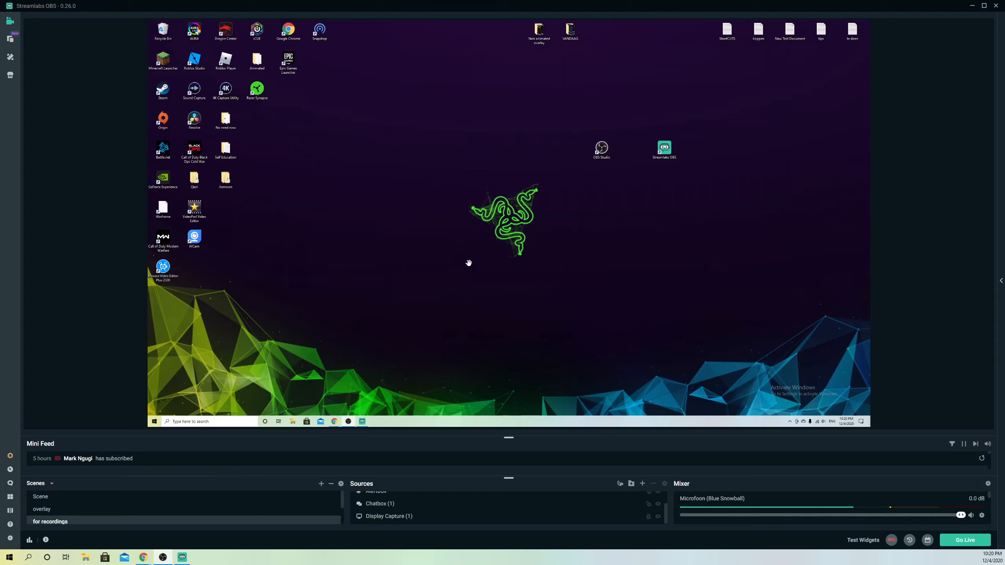
mouse_move(323, 355)
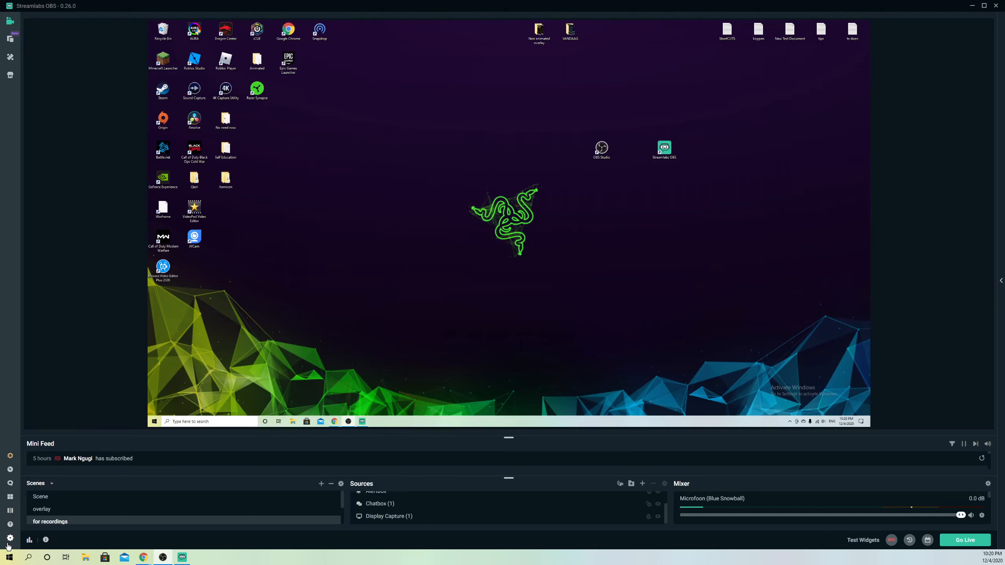
Step: Bring up Settings > Output in Advanced mode, glancing at Replay Buffer before the Streaming encoder options
click(10, 537)
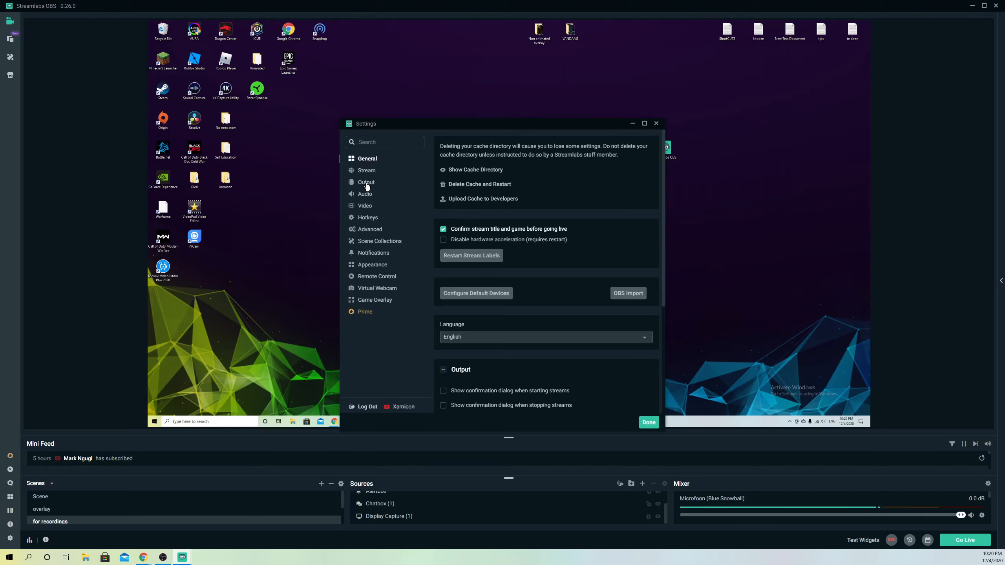
click(366, 182)
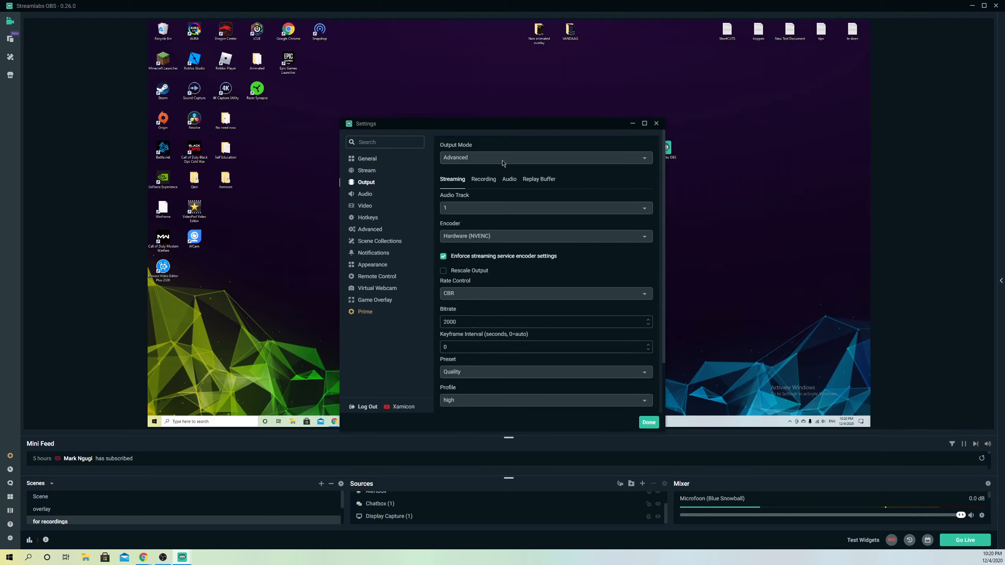
click(545, 157)
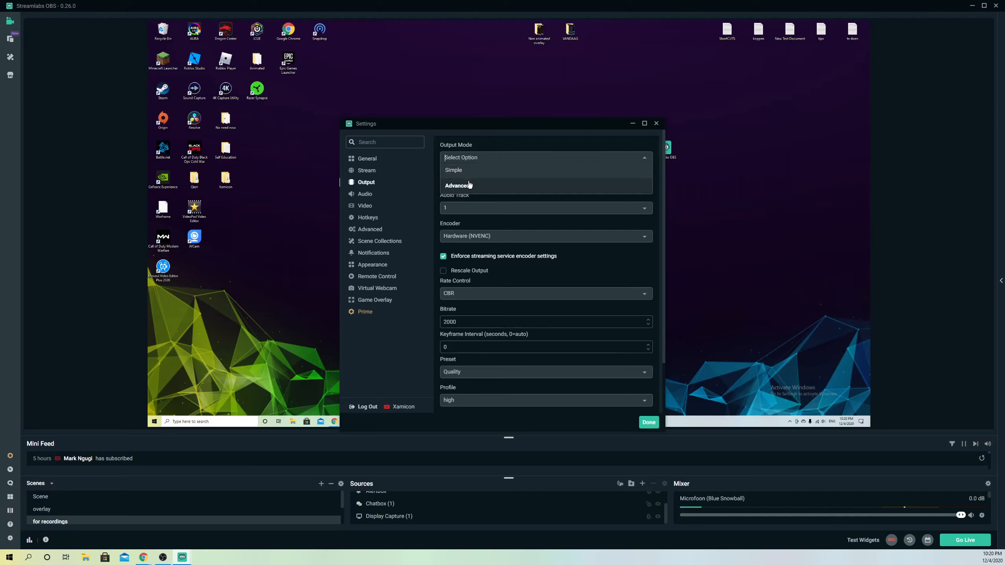
click(458, 185)
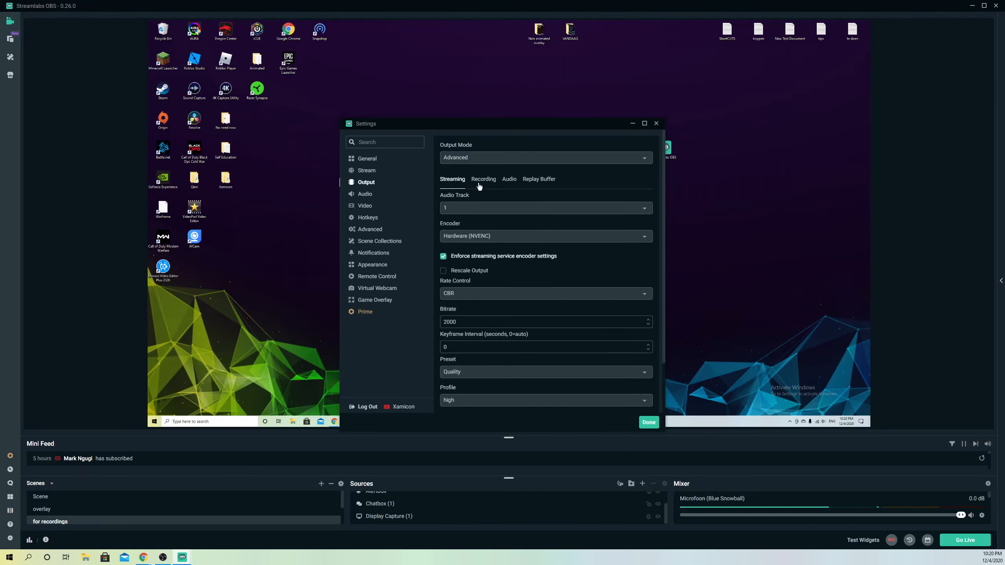
click(538, 179)
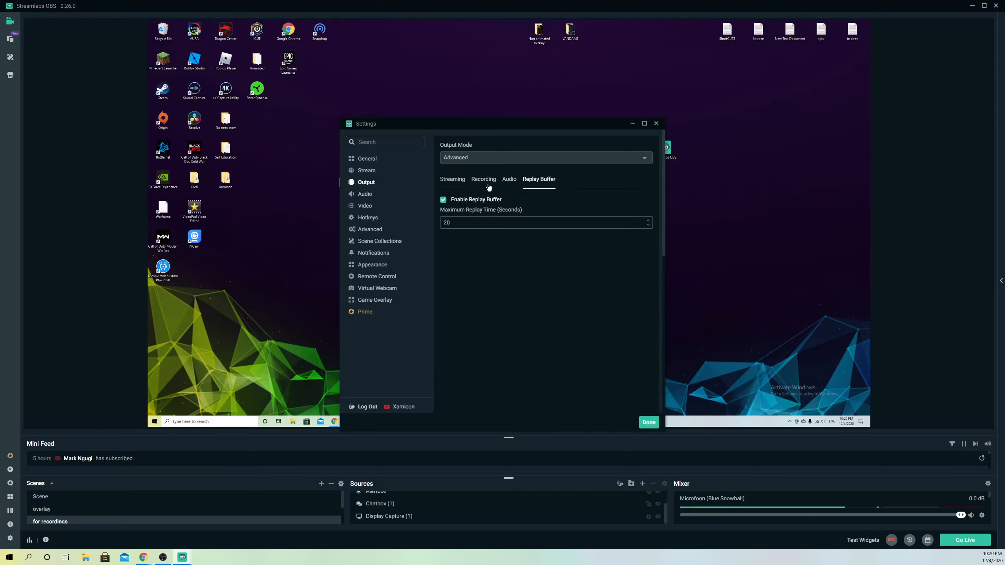
click(452, 179)
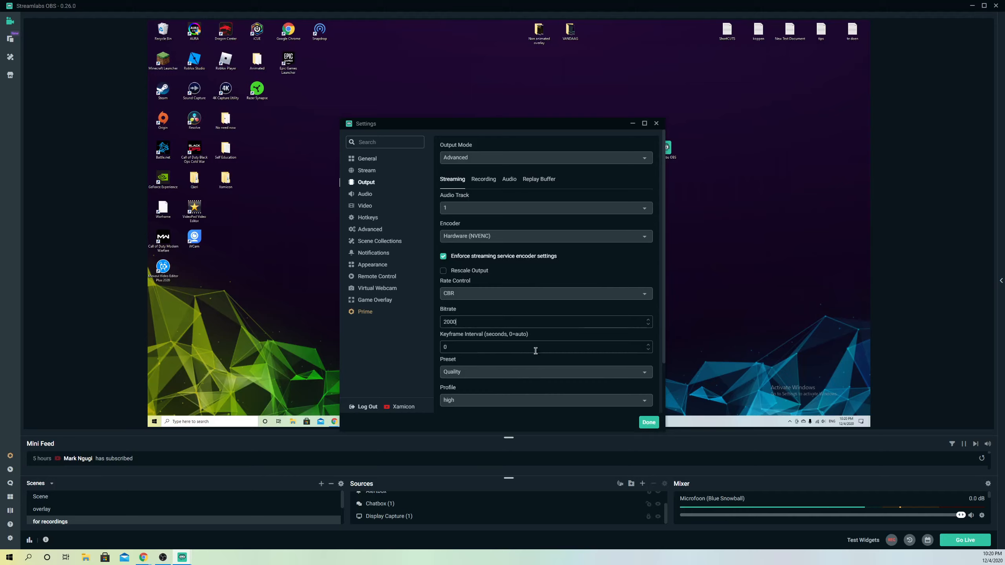
Step: Change the streaming bitrate from 2000 to 2300
text(20)
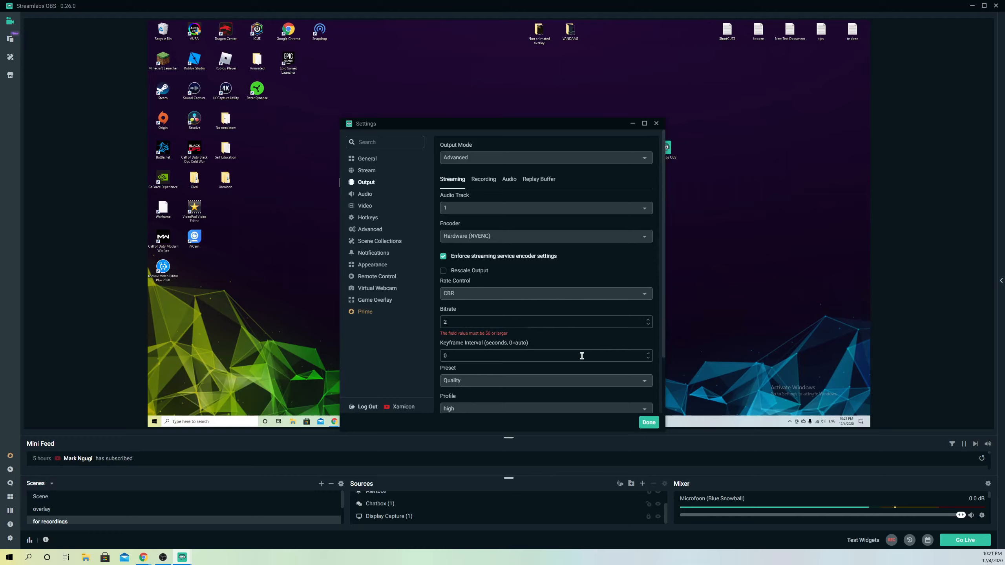
text(300)
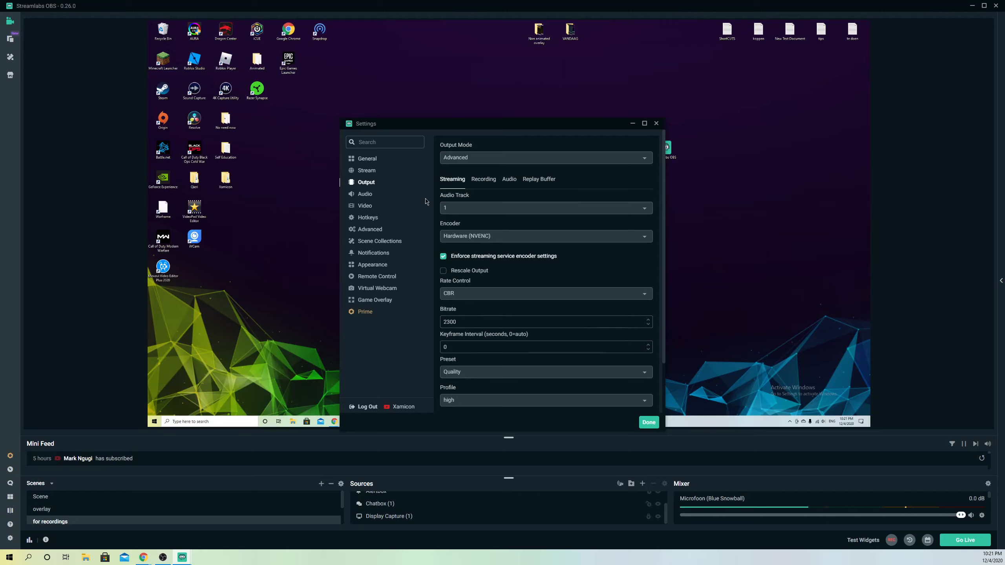
mouse_move(363, 213)
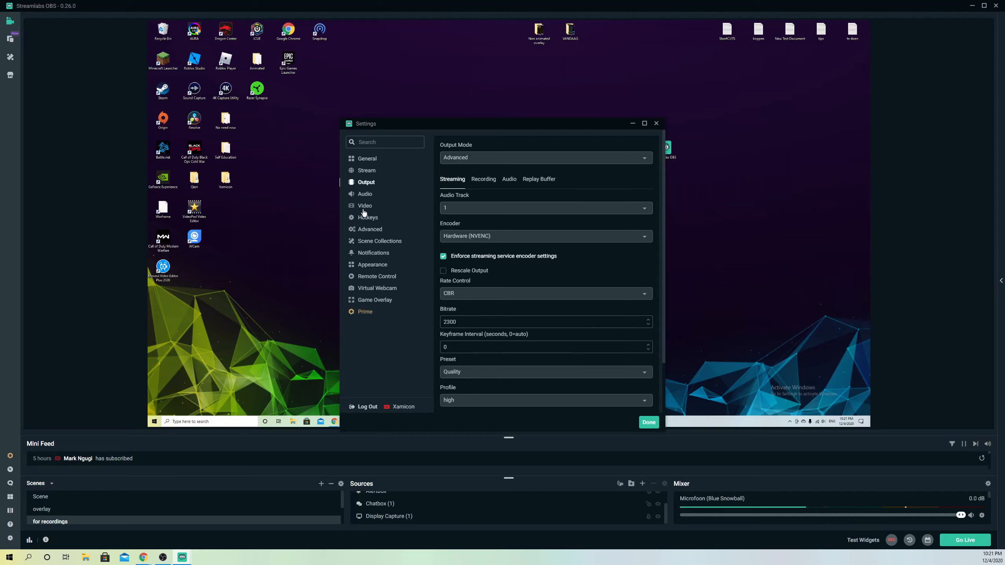
Step: In Video settings, try 1920x1080 as the base canvas resolution
click(364, 205)
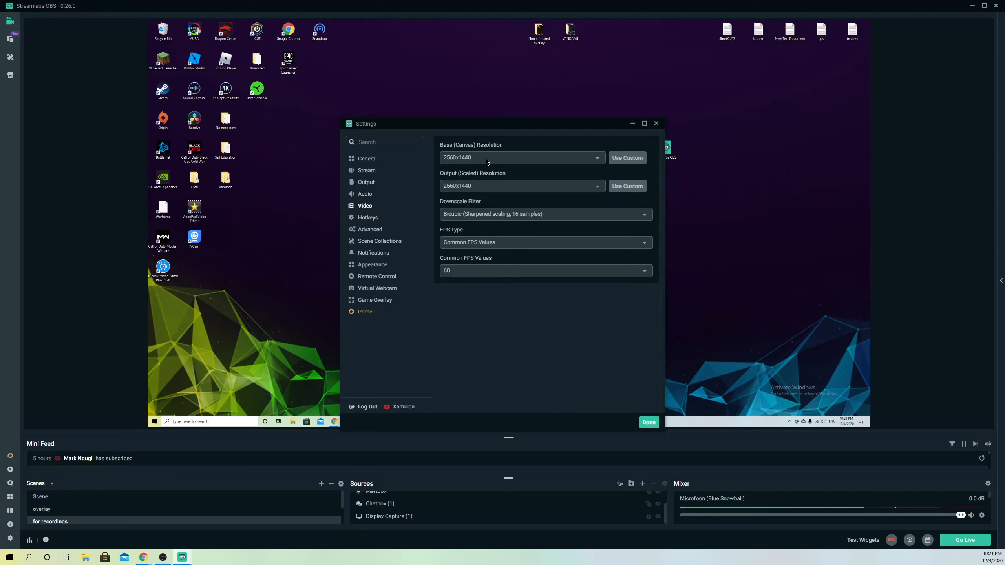
click(521, 157)
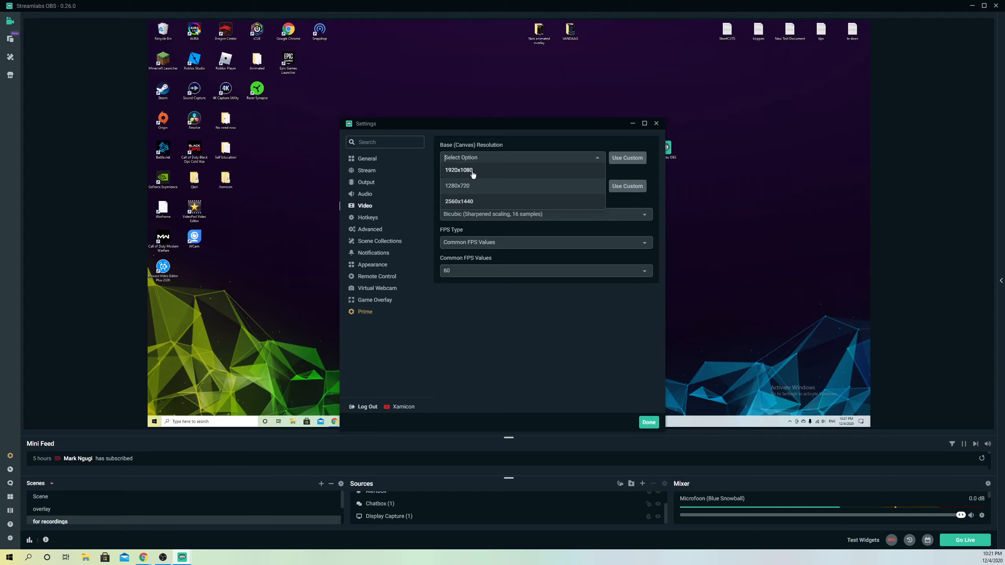
mouse_move(461, 185)
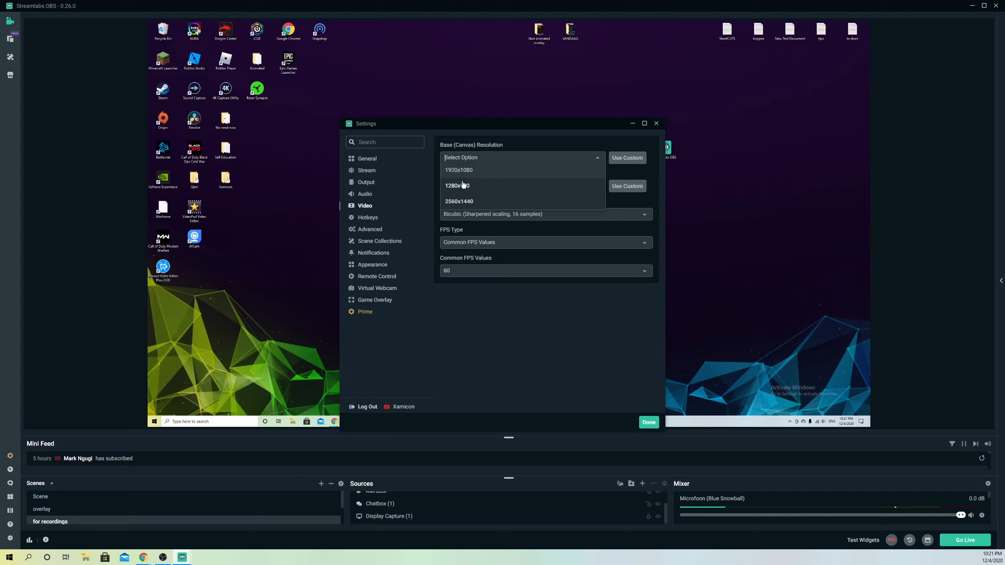
mouse_move(464, 205)
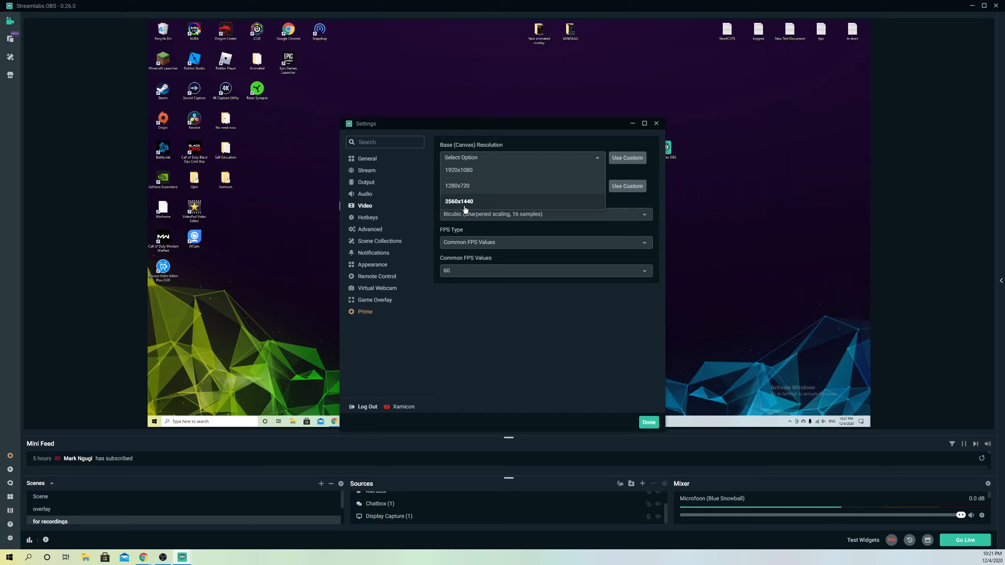
mouse_move(459, 170)
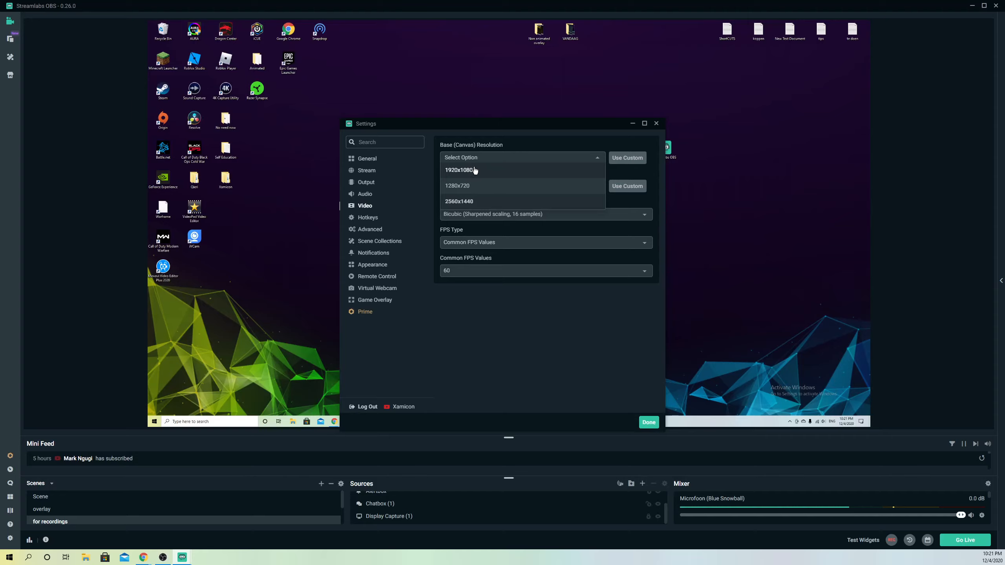
click(460, 201)
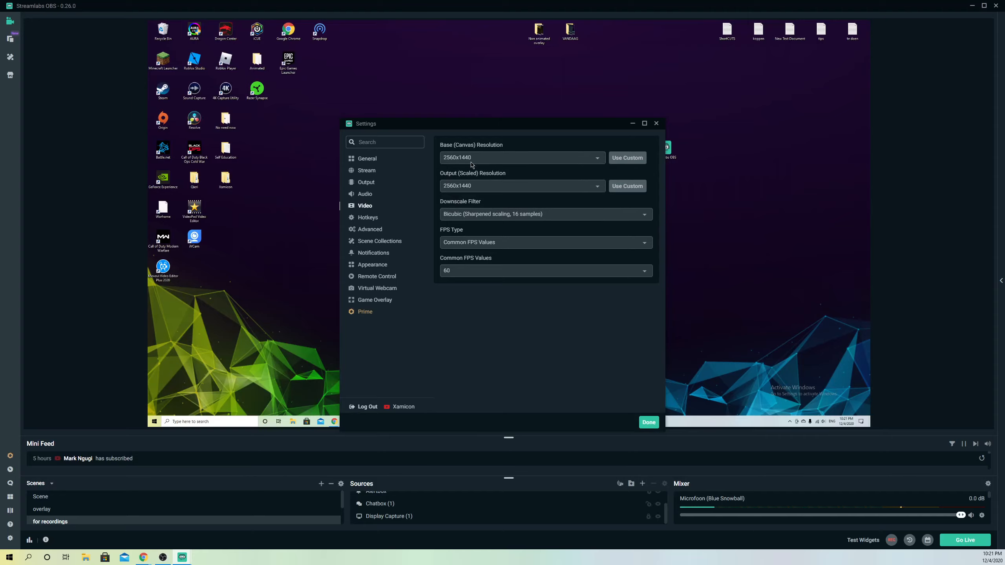
click(521, 157)
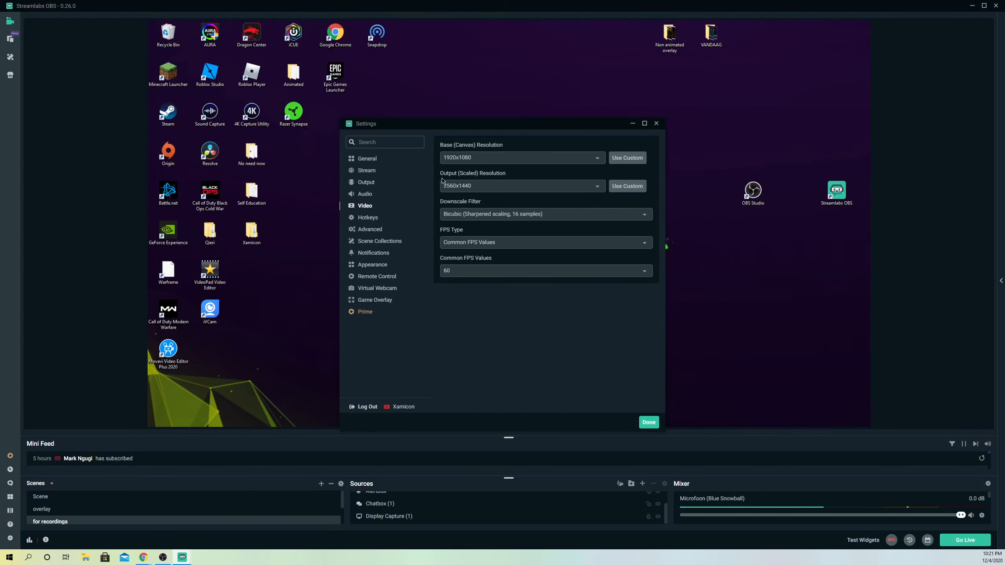
Step: Try 1920x1080 for the output resolution, then put the base resolution back to 2560x1440
click(521, 186)
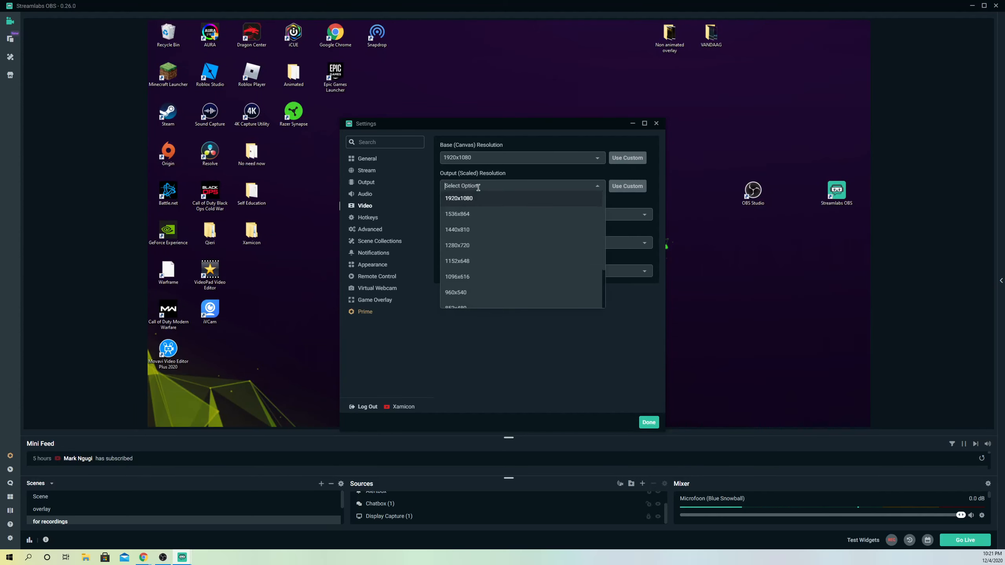
click(458, 198)
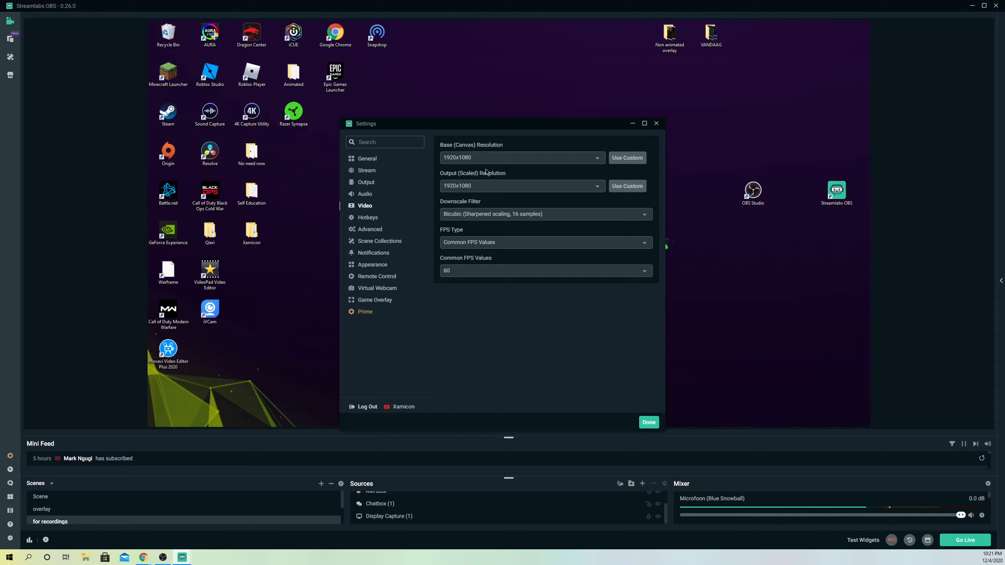
mouse_move(486, 196)
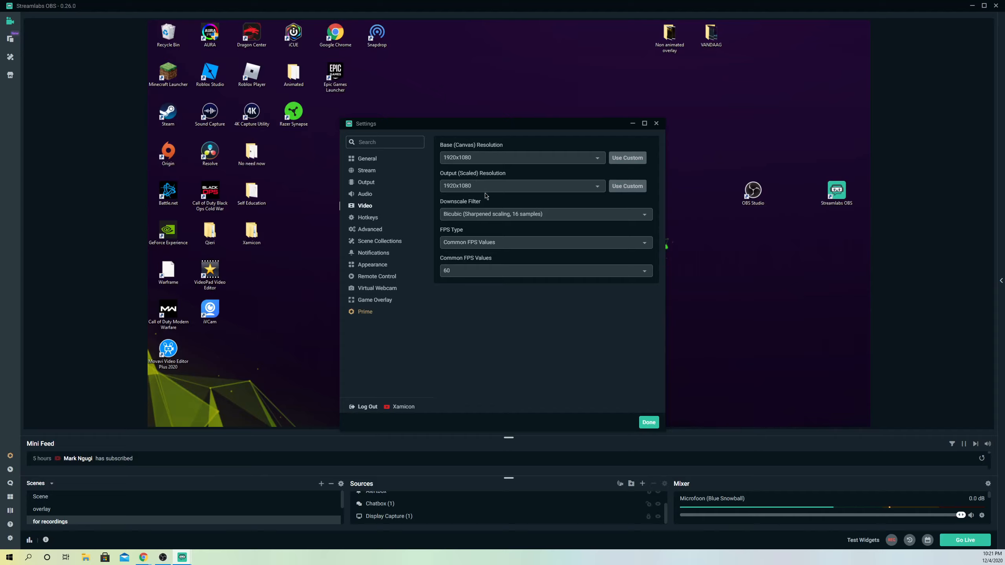
mouse_move(462, 178)
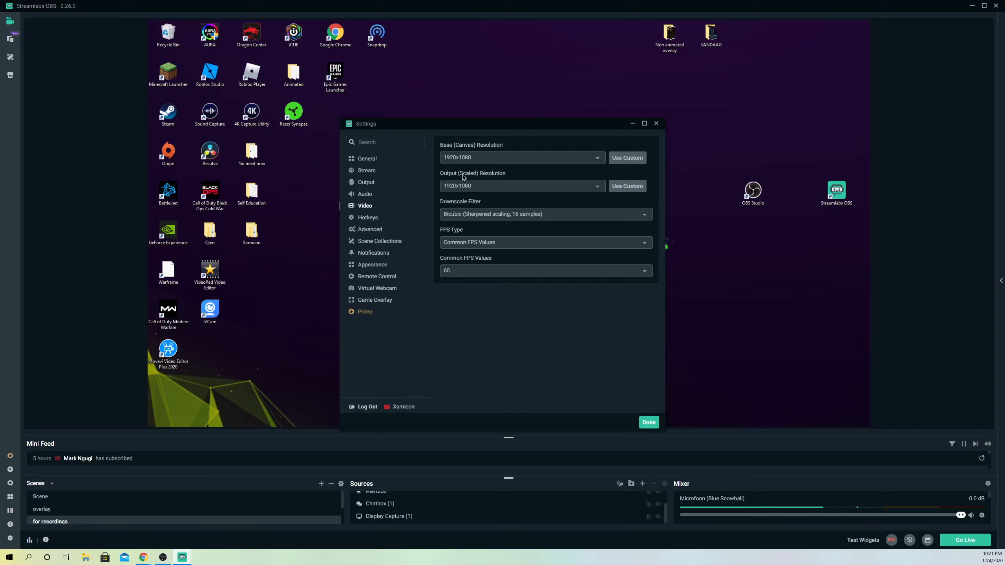
mouse_move(443, 172)
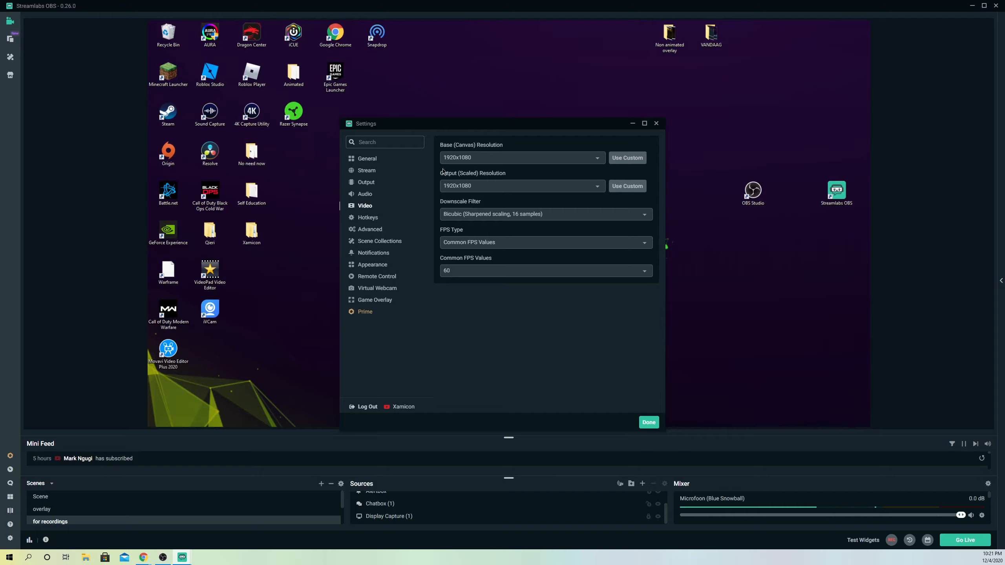
click(520, 158)
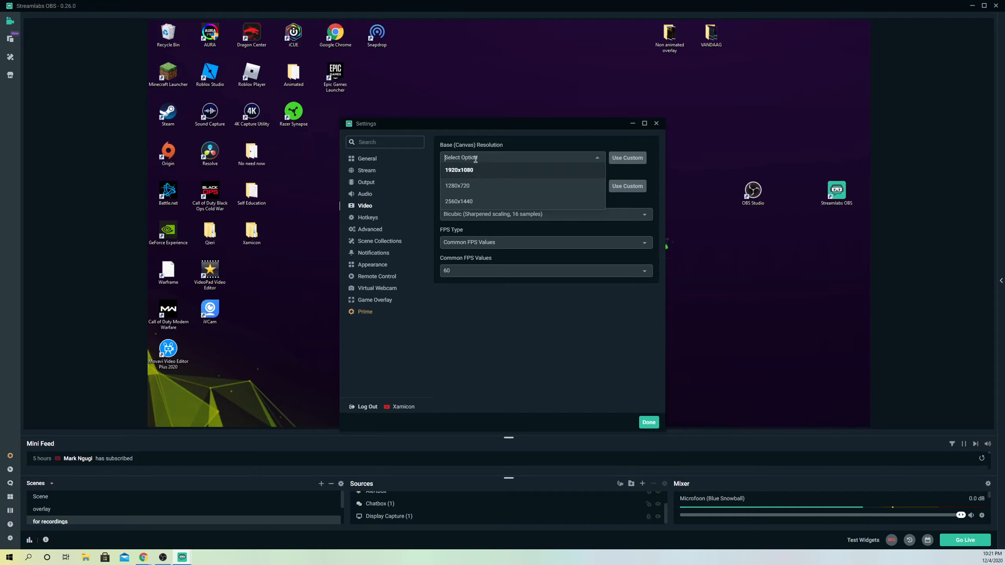
click(458, 201)
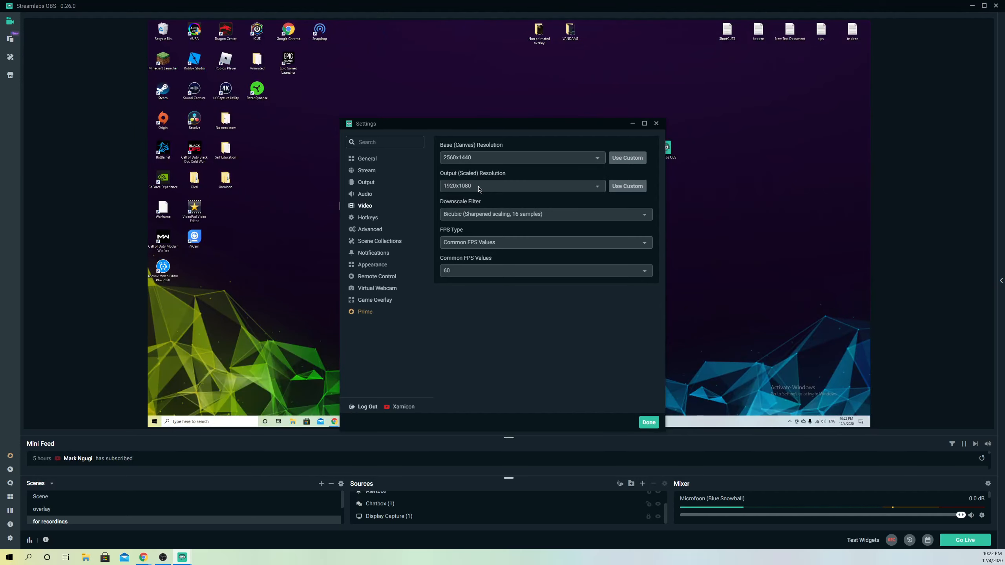
click(518, 186)
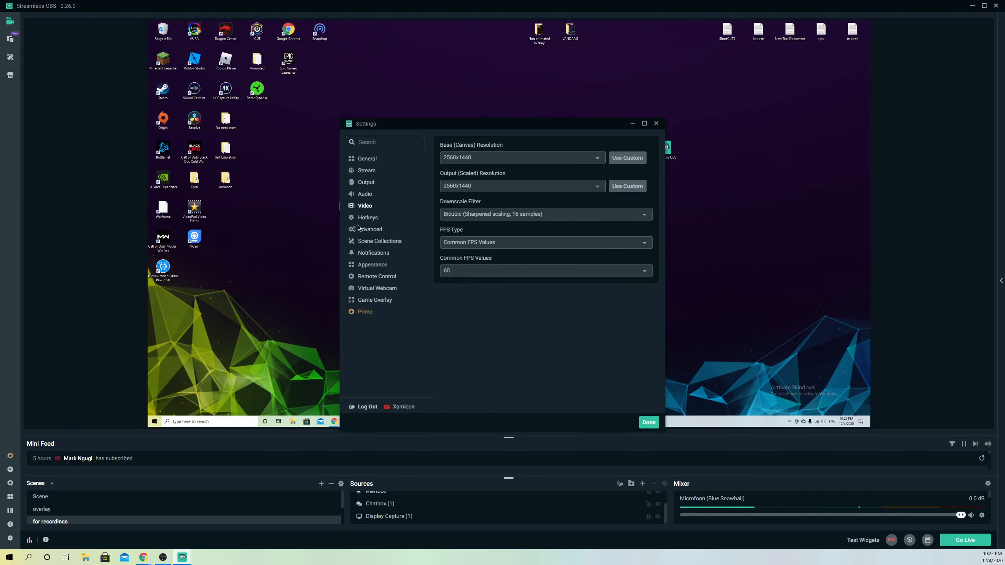
click(370, 229)
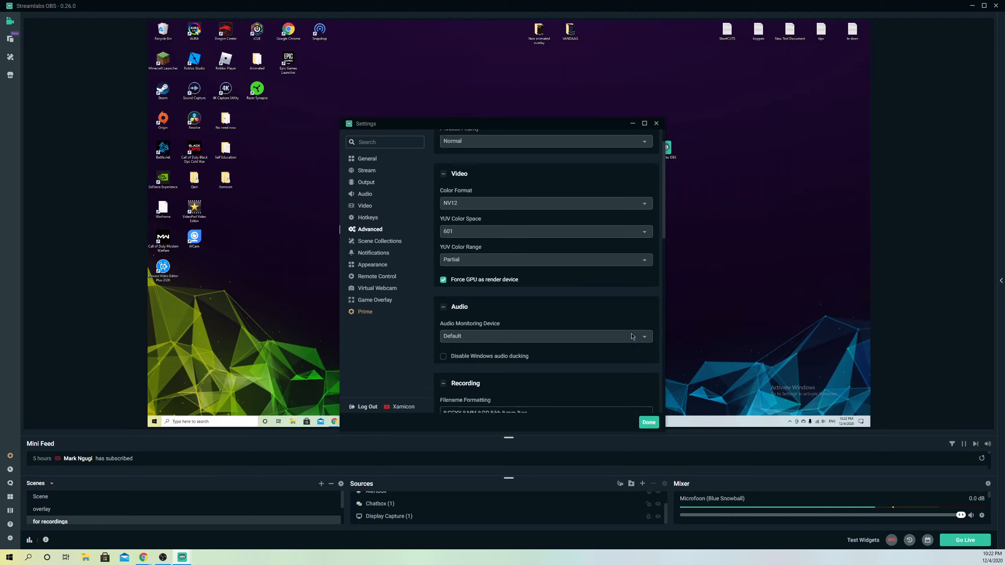
scroll(down, 3)
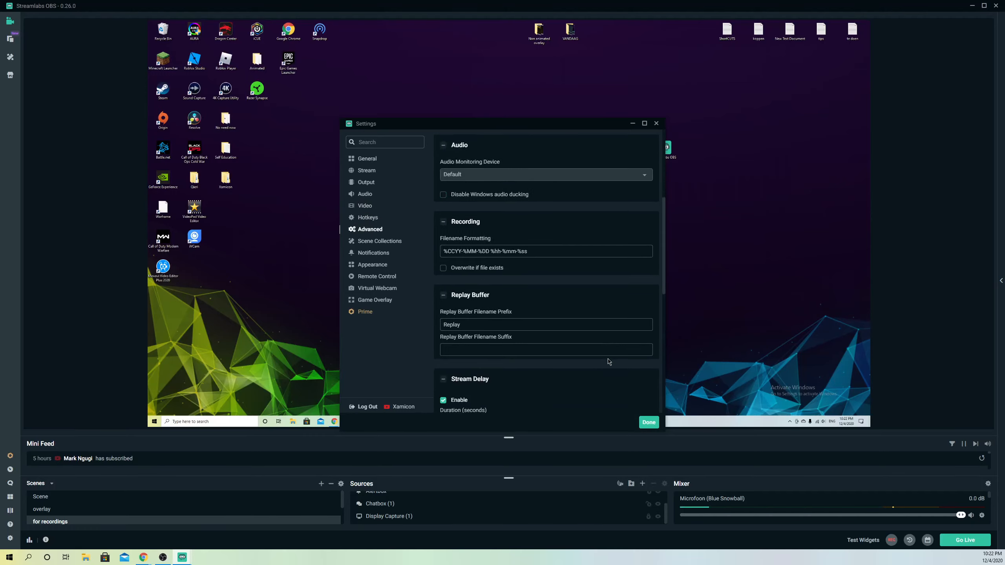
scroll(down, 3)
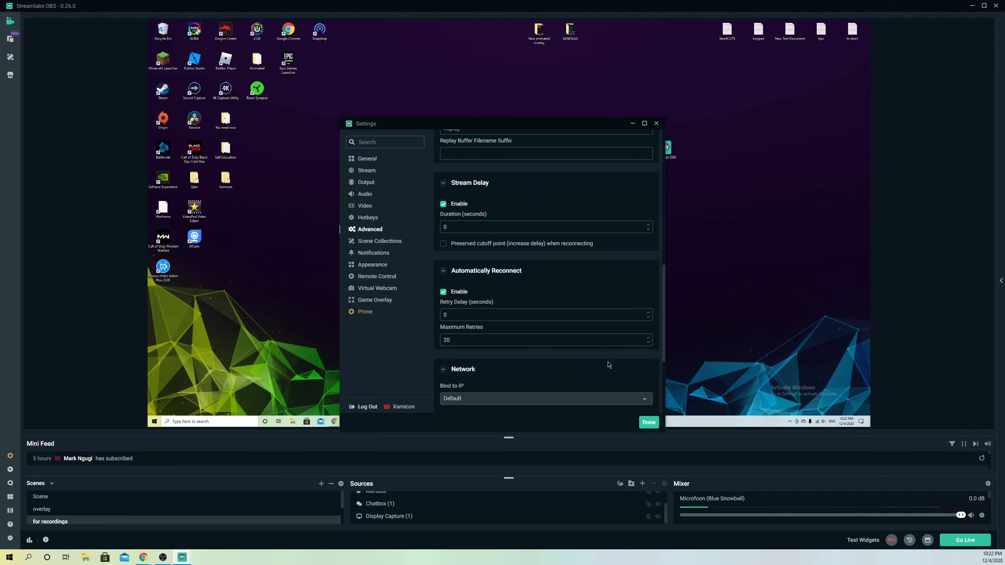
scroll(down, 3)
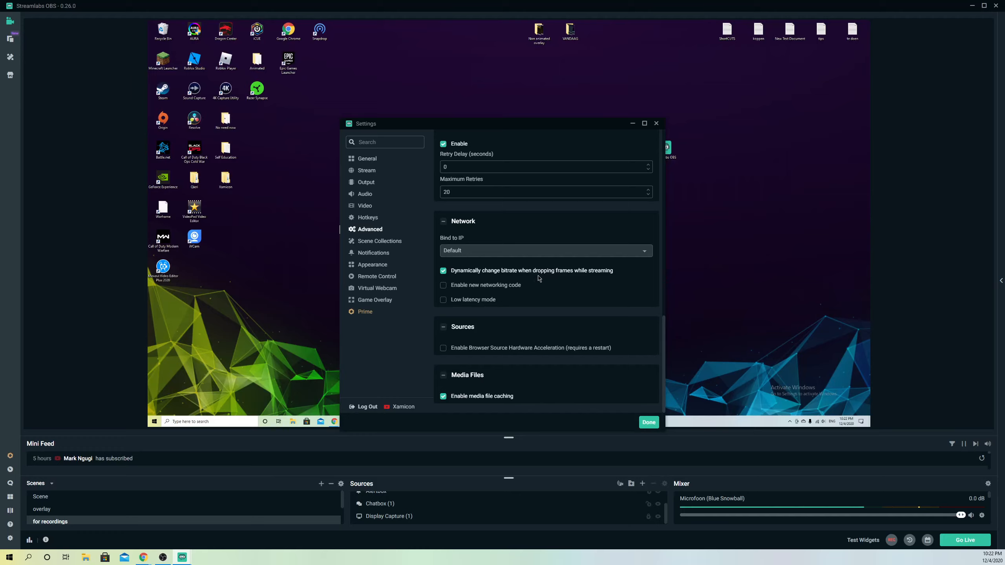
mouse_move(583, 301)
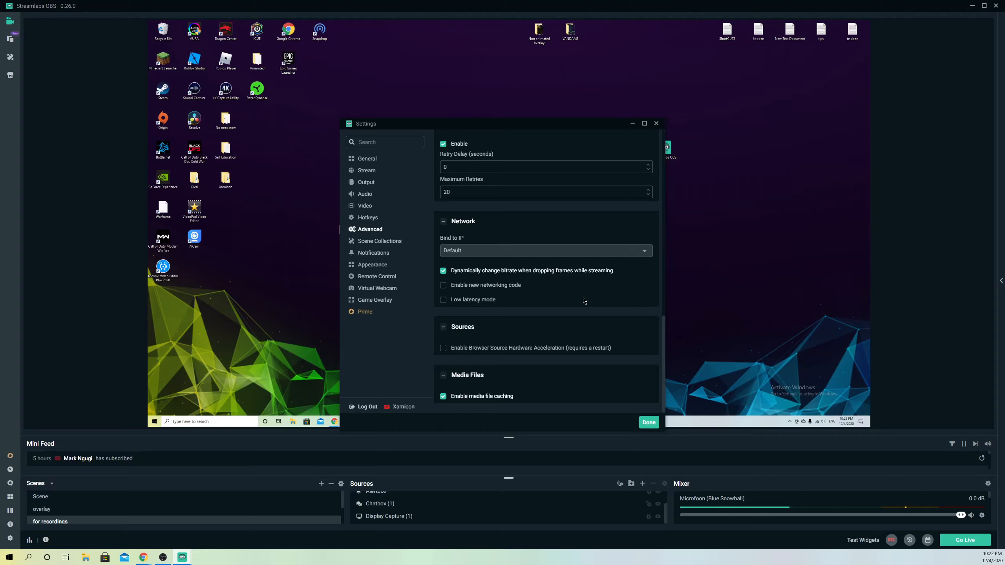
mouse_move(558, 296)
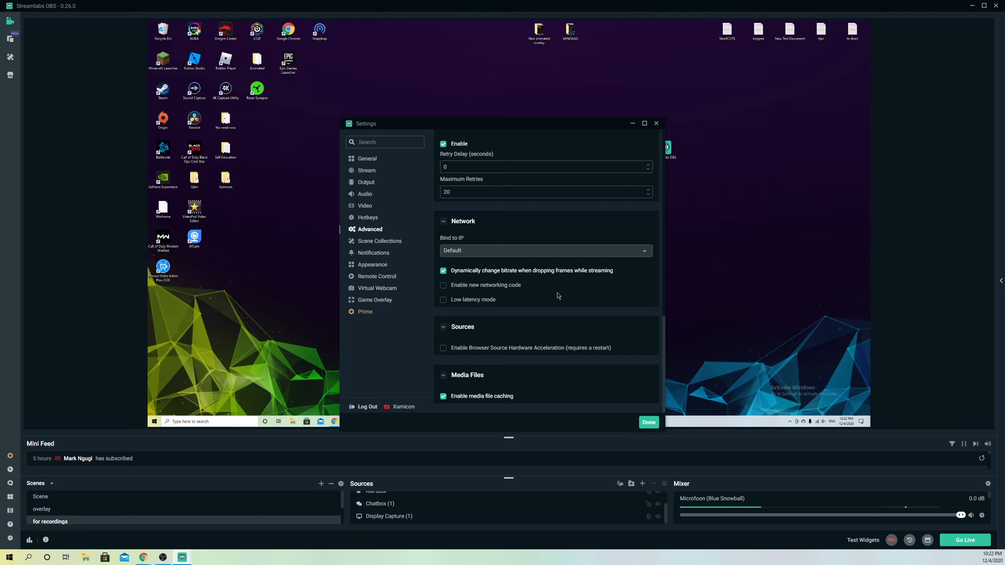
mouse_move(496, 294)
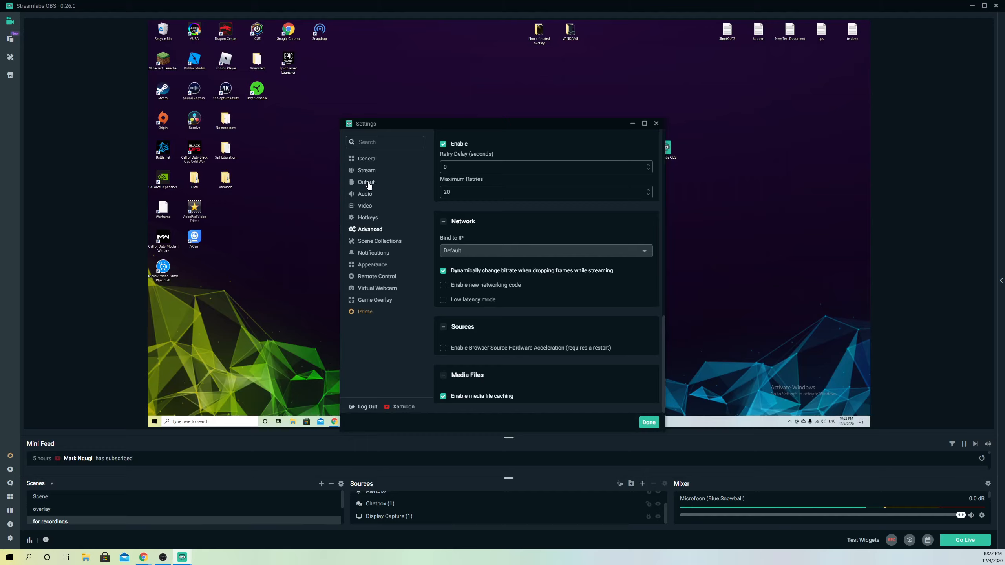
mouse_move(368, 190)
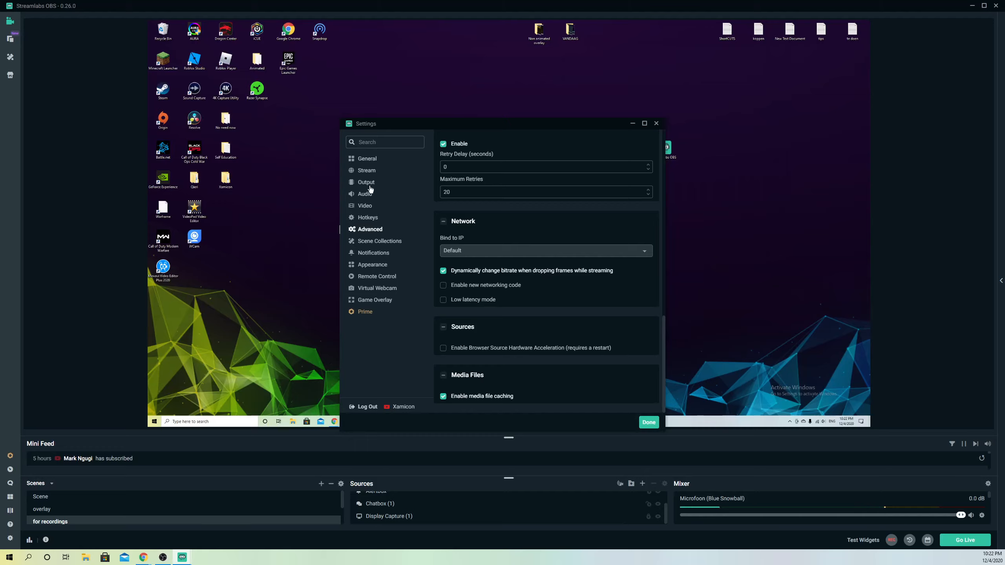
Step: Re-enter the streaming bitrate, trying values such as 2600, 2400 and 2800
click(366, 182)
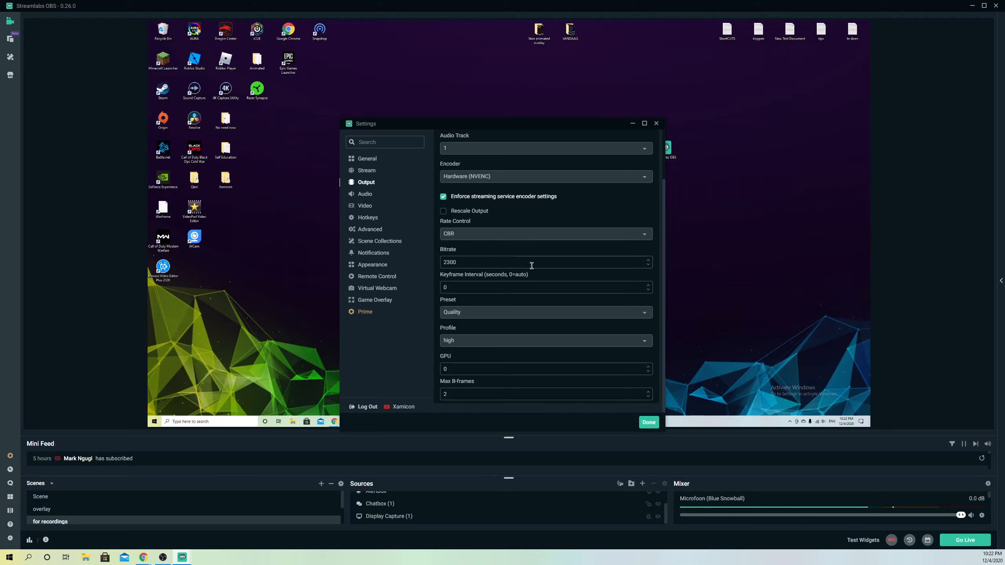
click(545, 262)
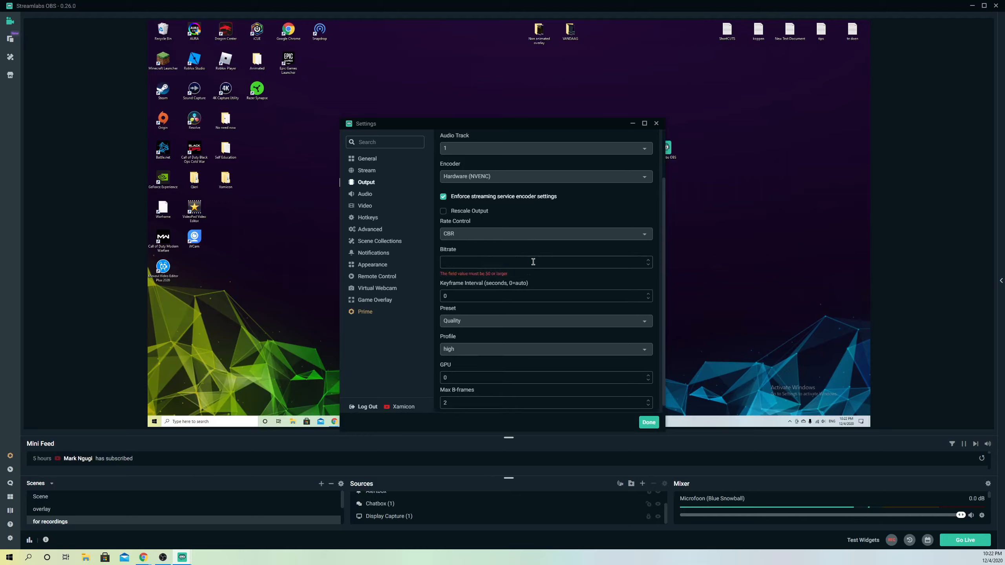
text(300)
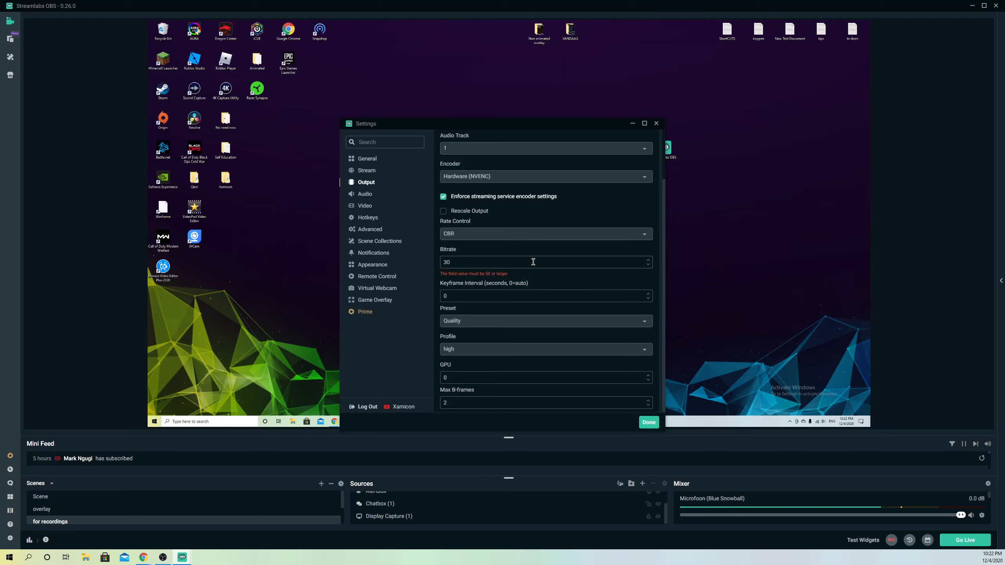
text(2)
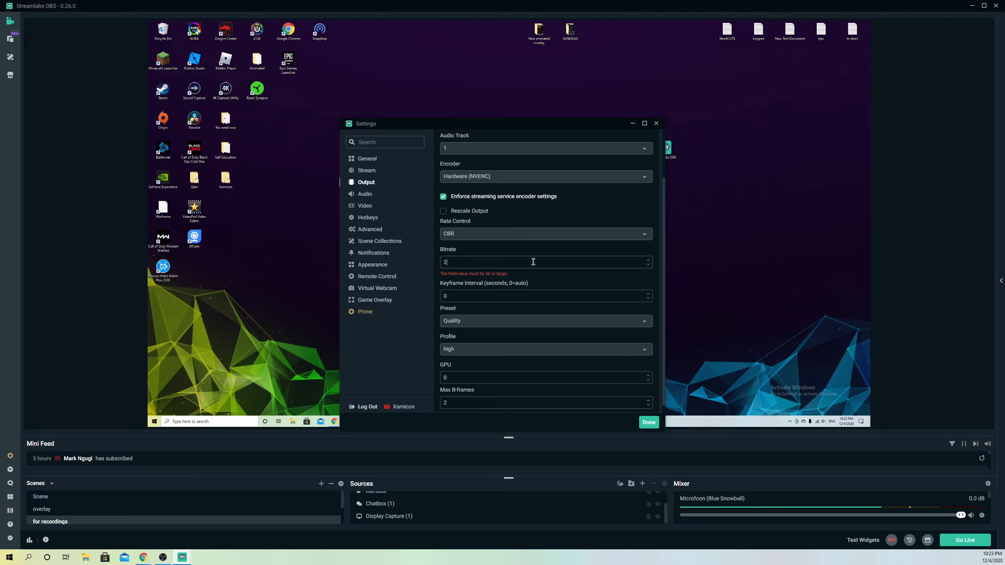
text(600)
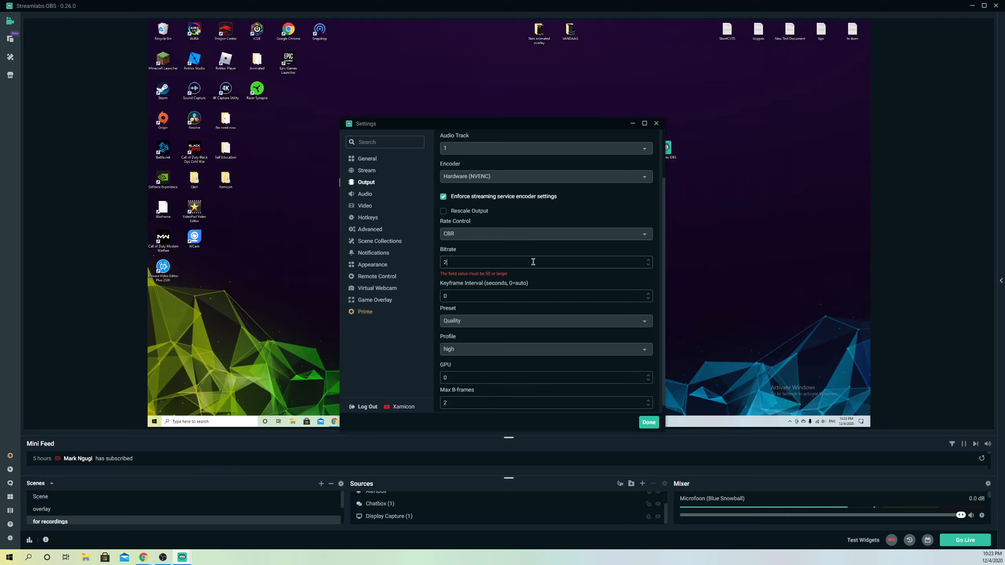
text(400)
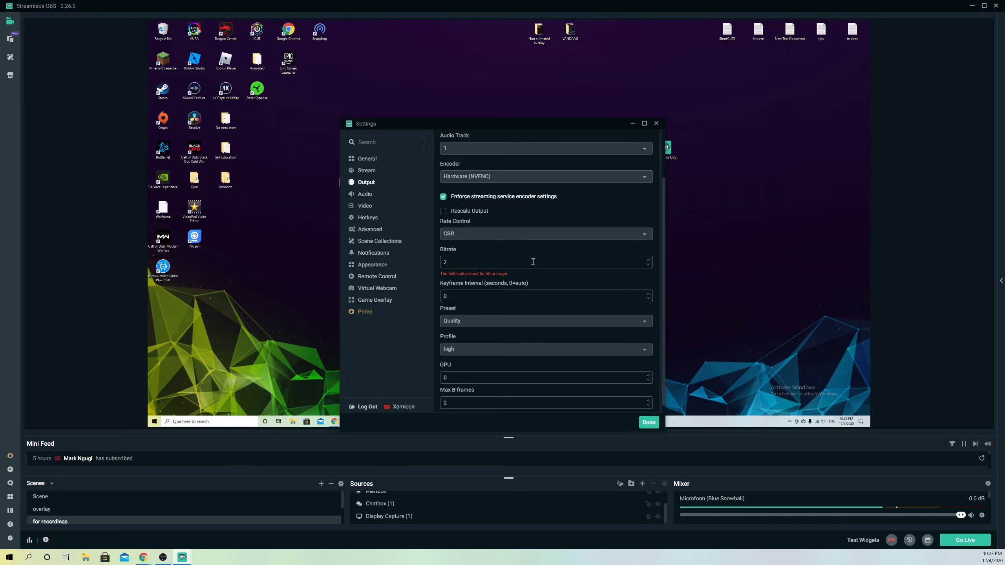
text(800)
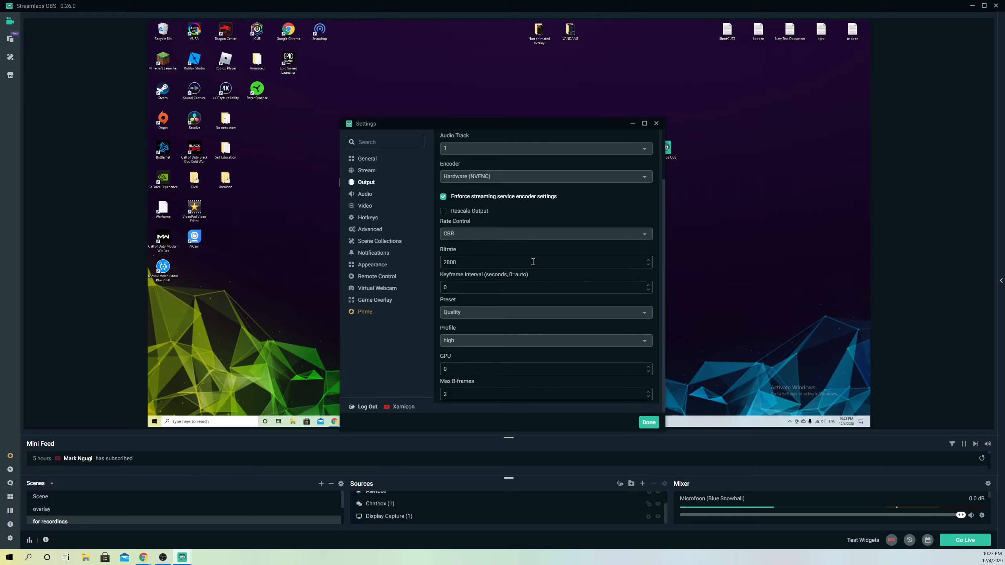
Step: Clear the bitrate field again and return to the Advanced settings page
click(545, 262)
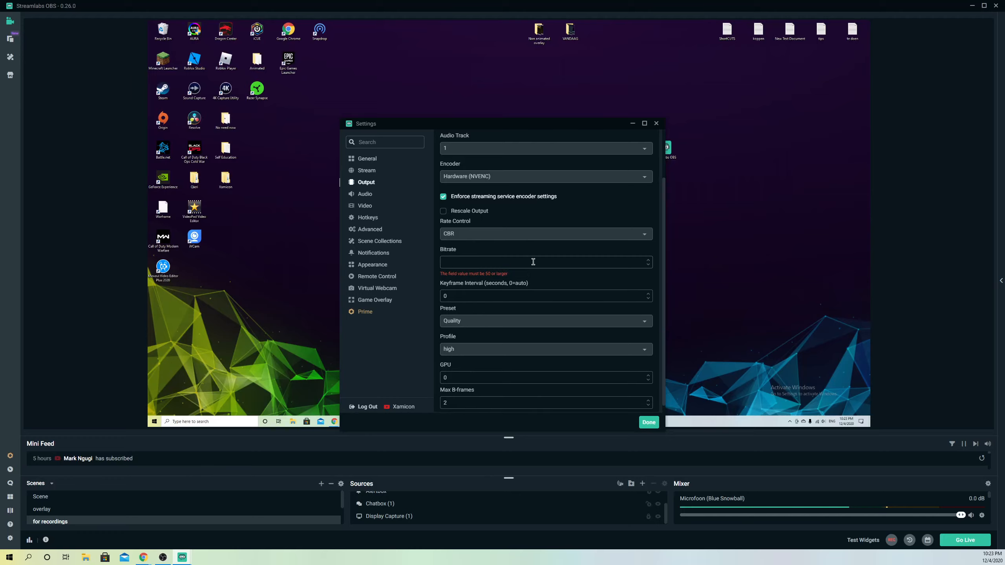
click(544, 261)
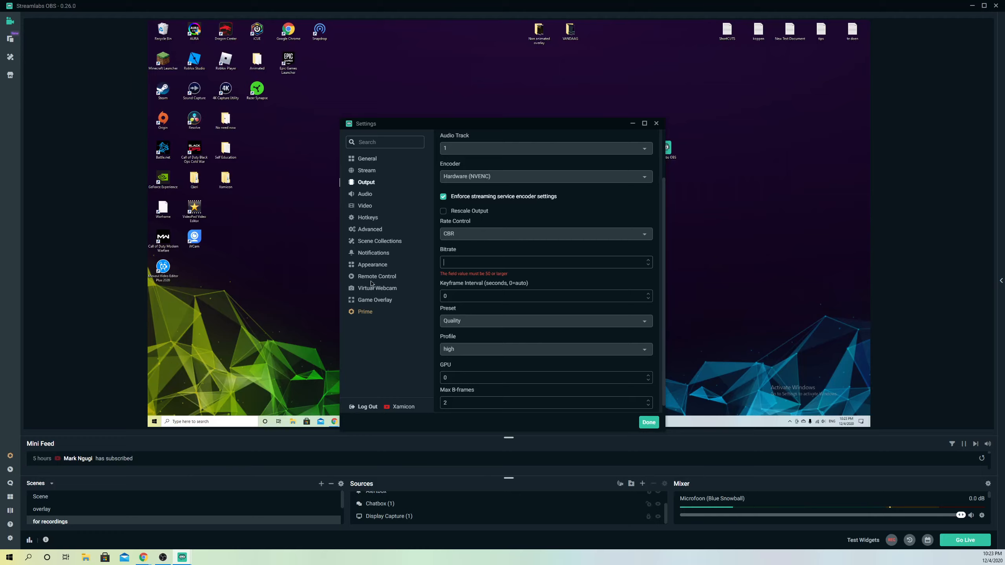
click(370, 229)
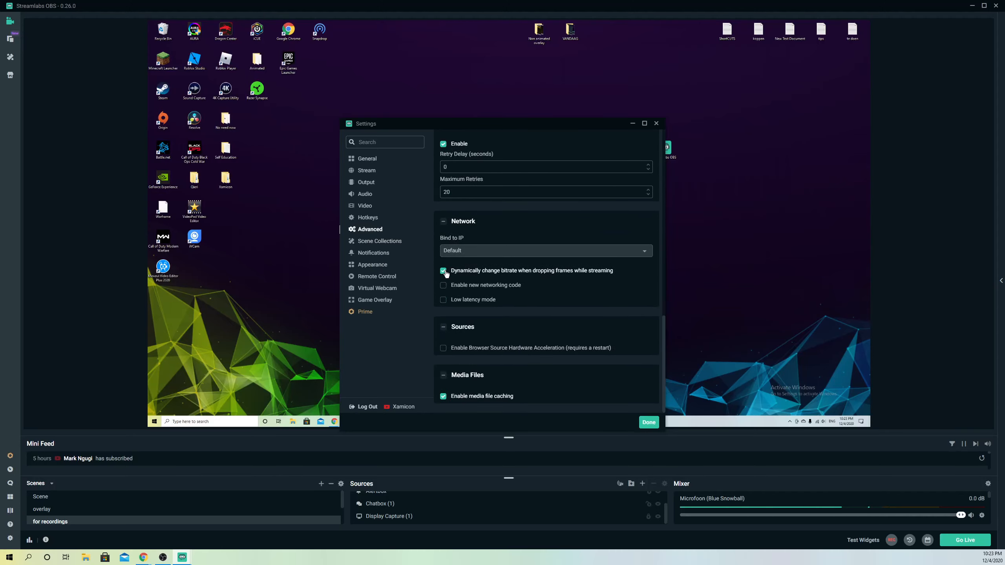
Step: Confirm dynamic bitrate stays enabled and review the stream delay and reconnect options at 0
click(443, 299)
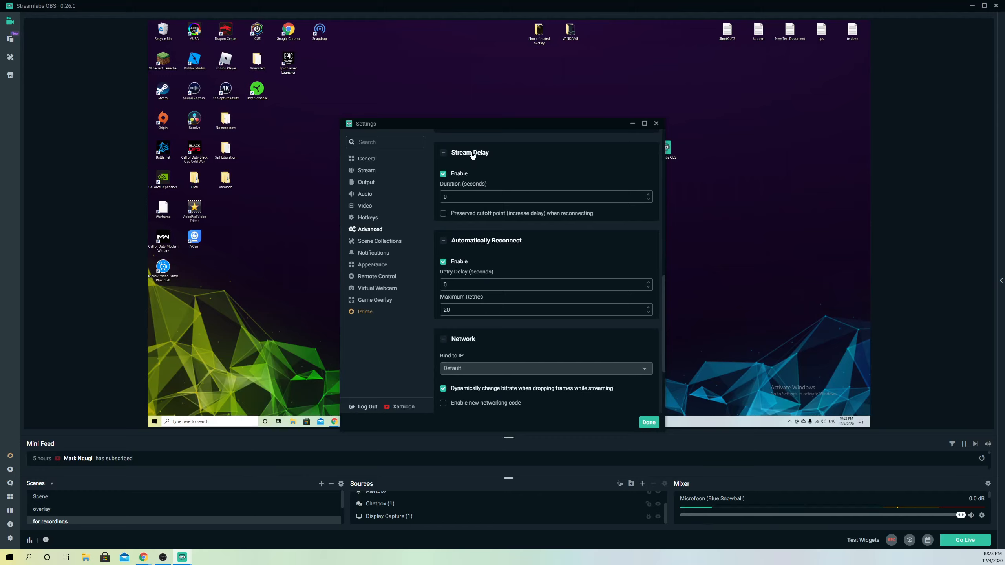
mouse_move(473, 156)
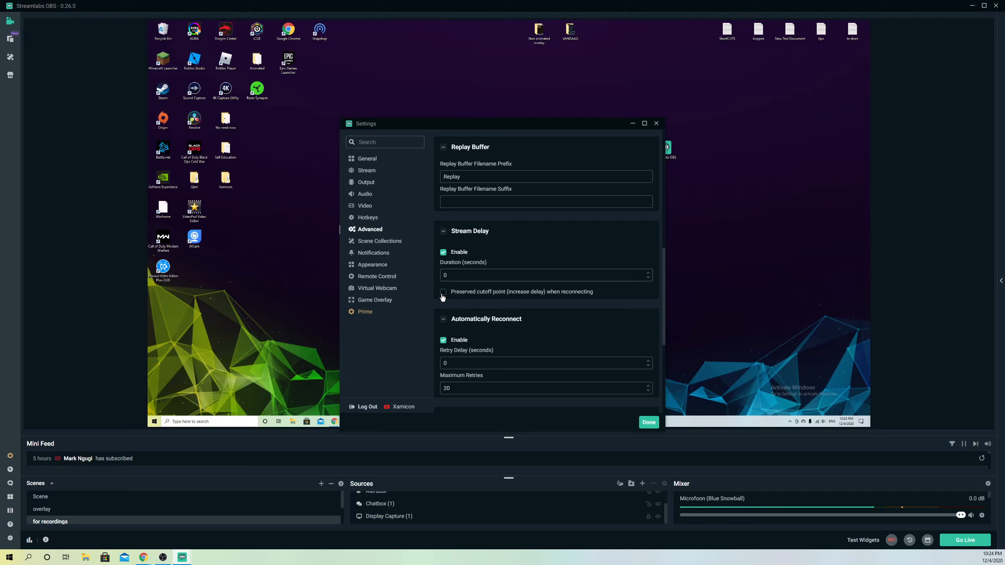
scroll(down, 3)
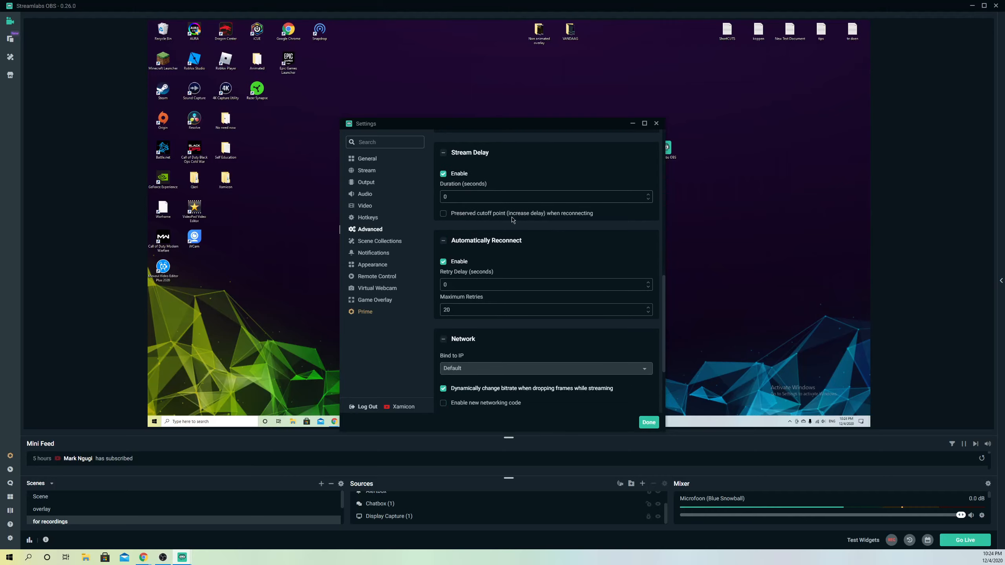
scroll(down, 3)
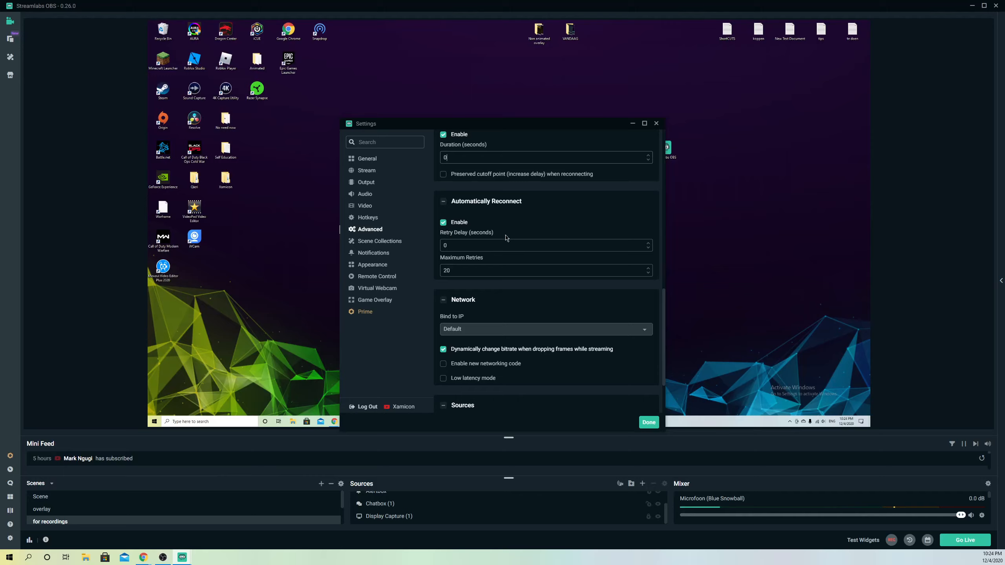
mouse_move(462, 305)
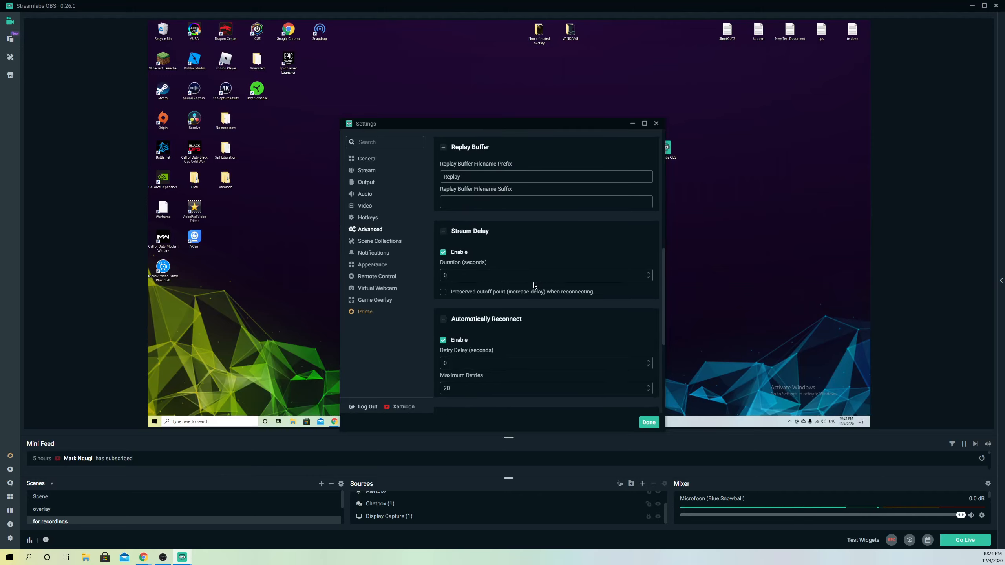
scroll(down, 3)
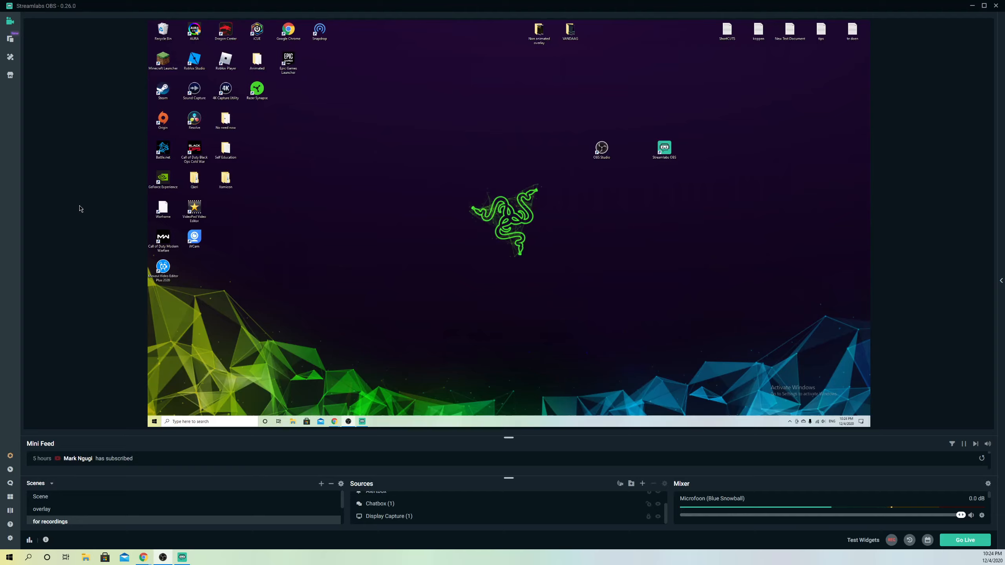
click(380, 503)
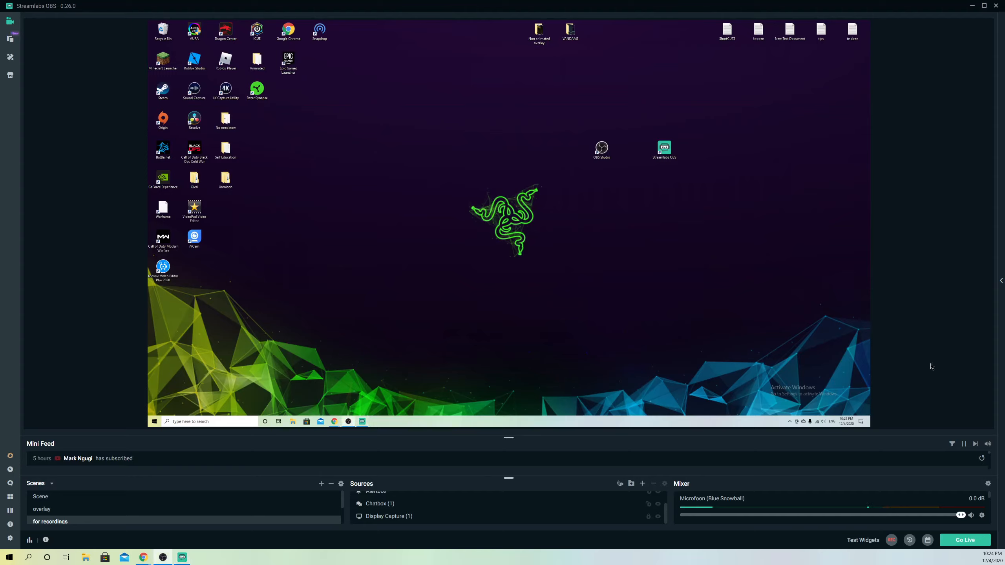
mouse_move(366, 245)
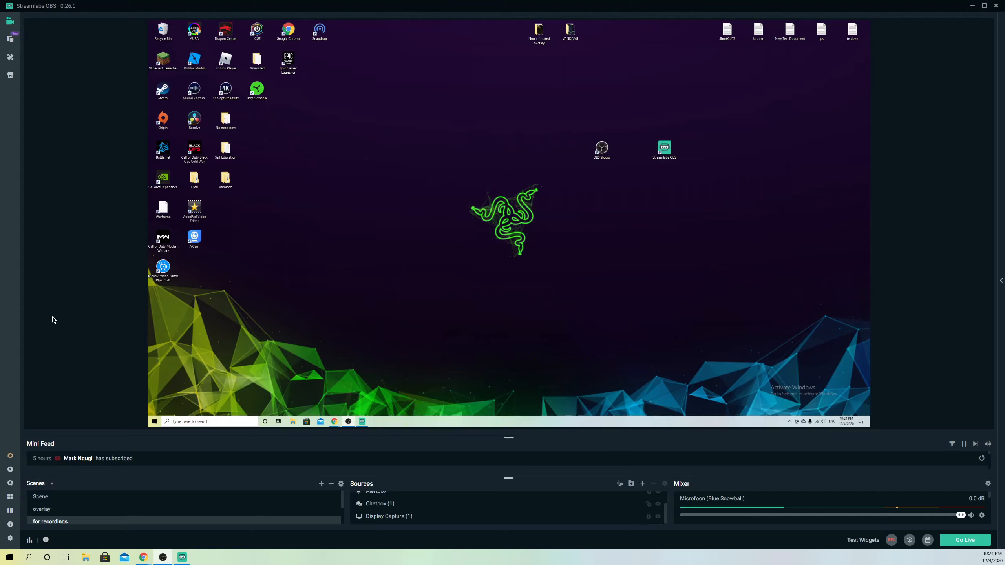
mouse_move(223, 199)
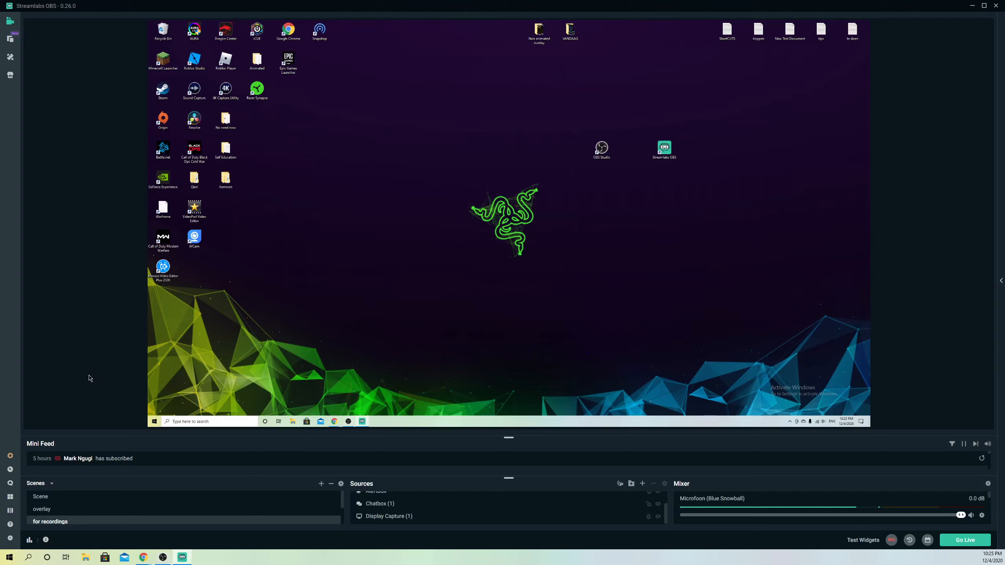
mouse_move(58, 278)
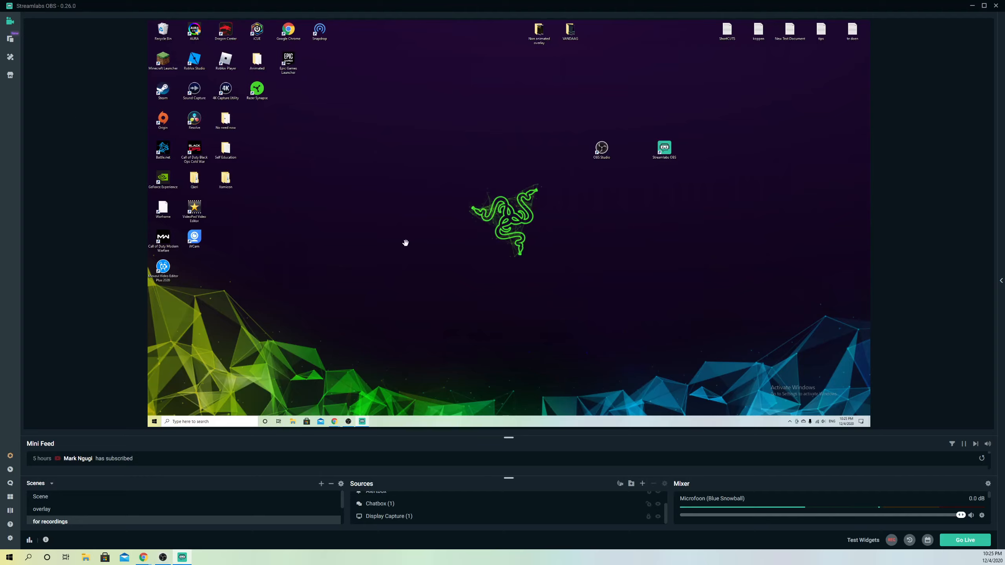
mouse_move(505, 252)
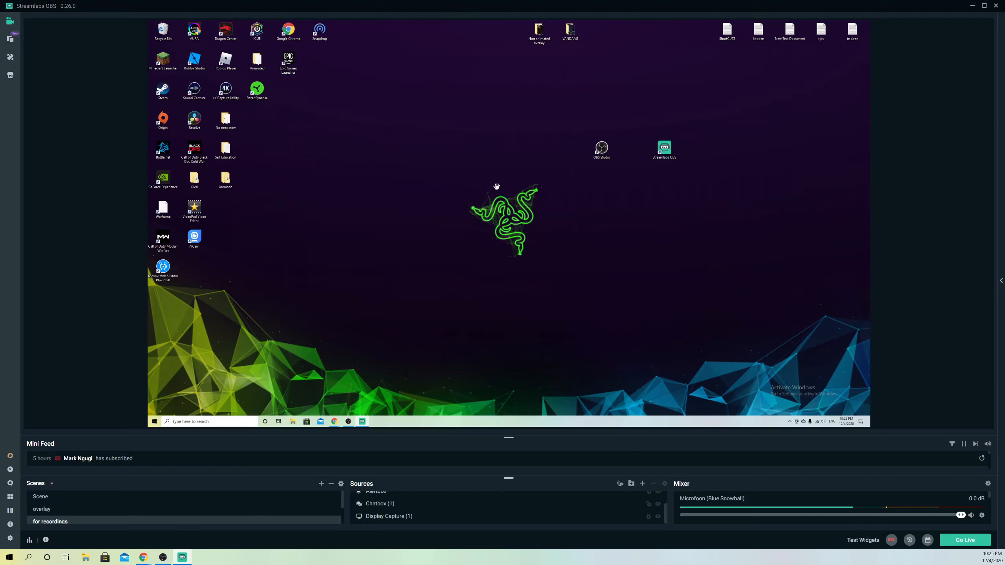
mouse_move(563, 166)
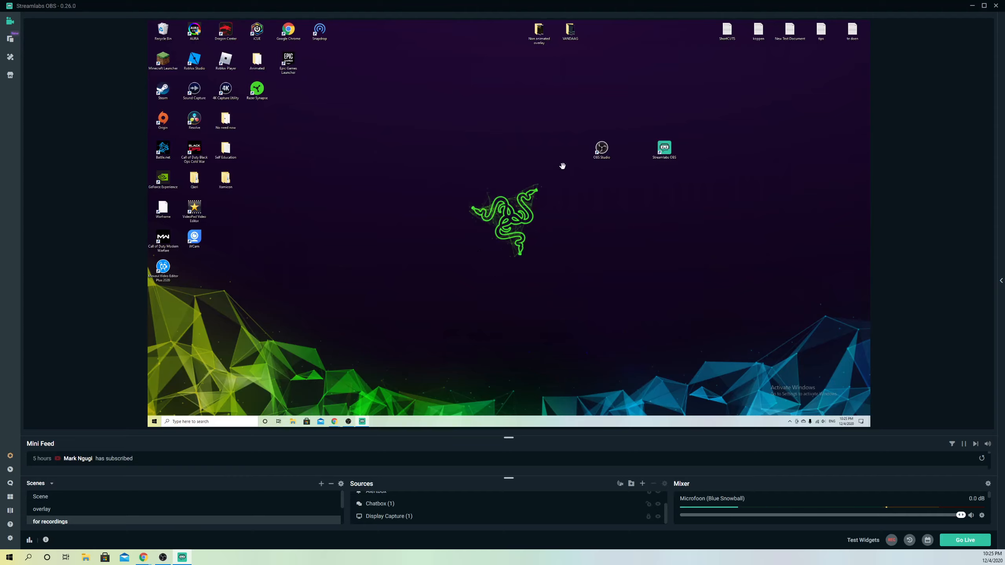